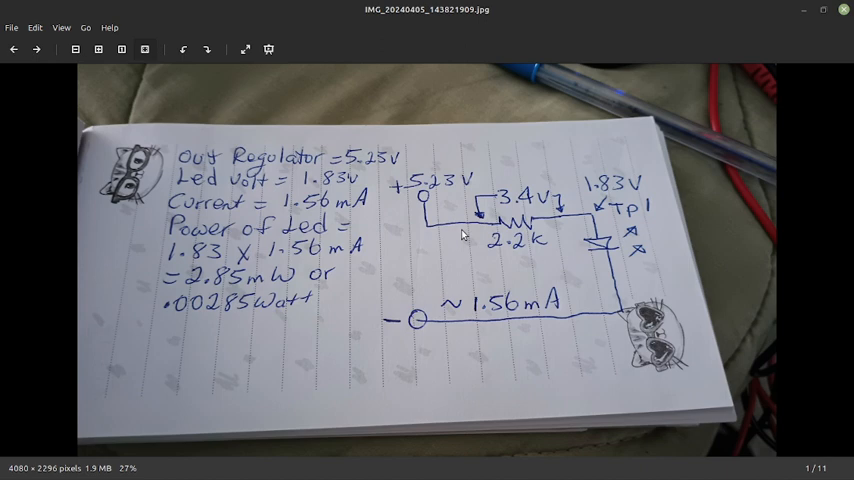
{"action": "mouse_move", "coordinate": [451, 227]}
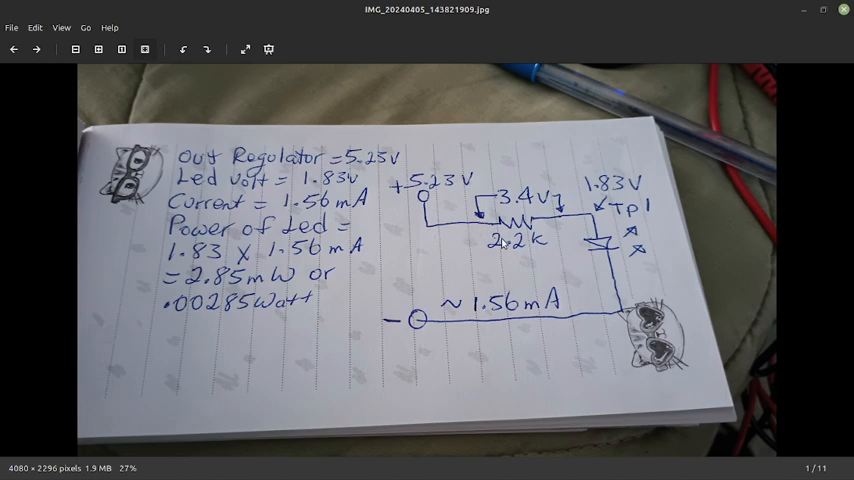
{"action": "mouse_move", "coordinate": [510, 240]}
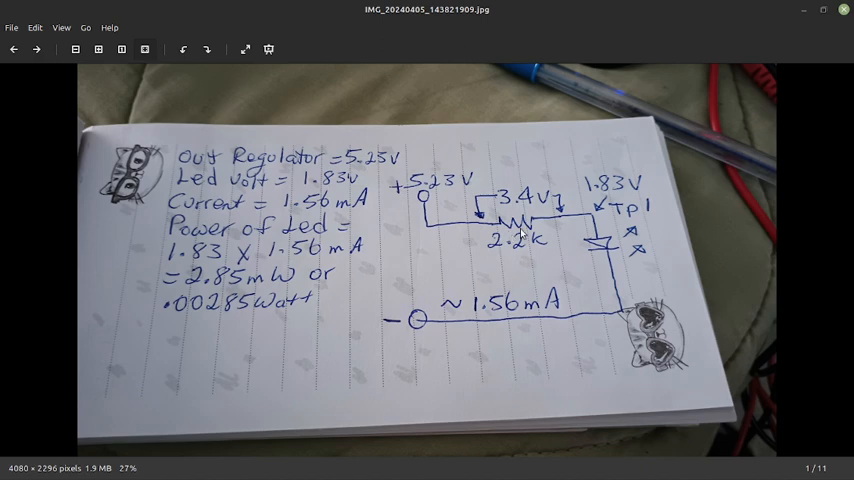
{"action": "mouse_move", "coordinate": [580, 228]}
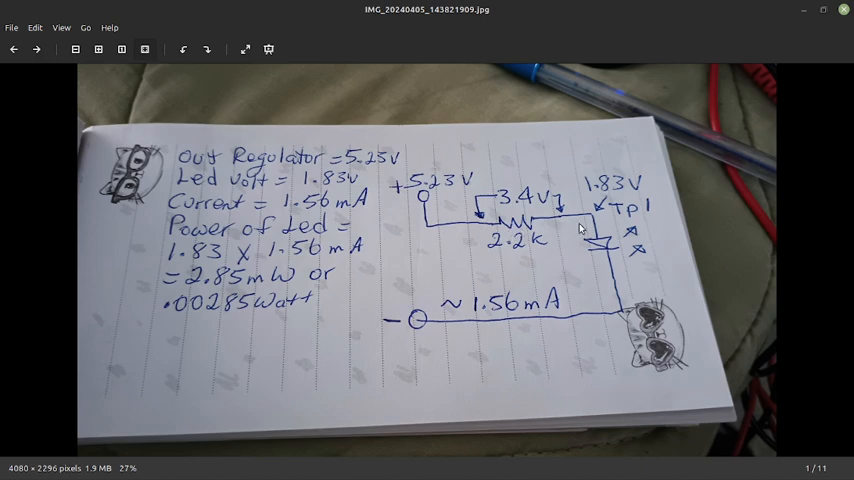
{"action": "mouse_move", "coordinate": [500, 285]}
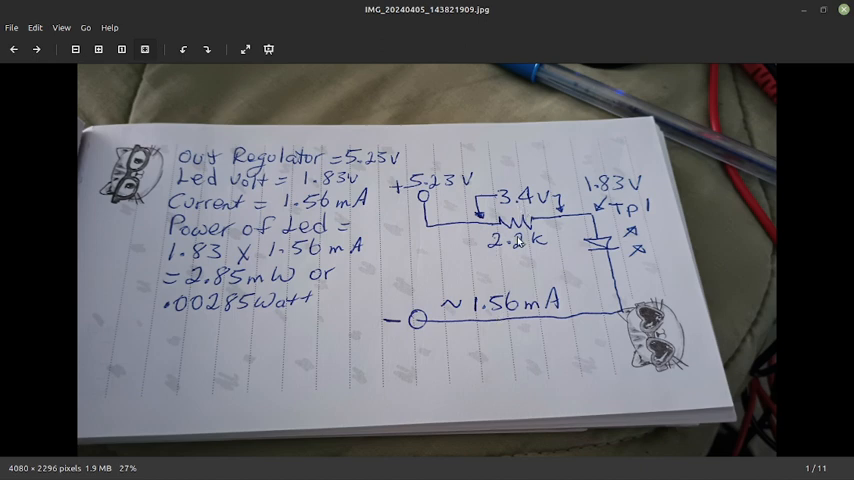
{"action": "mouse_move", "coordinate": [486, 327]}
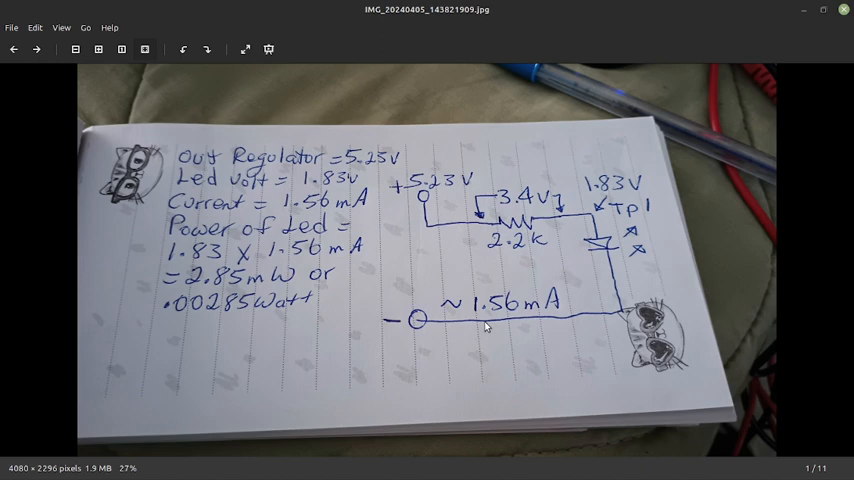
{"action": "mouse_move", "coordinate": [507, 332]}
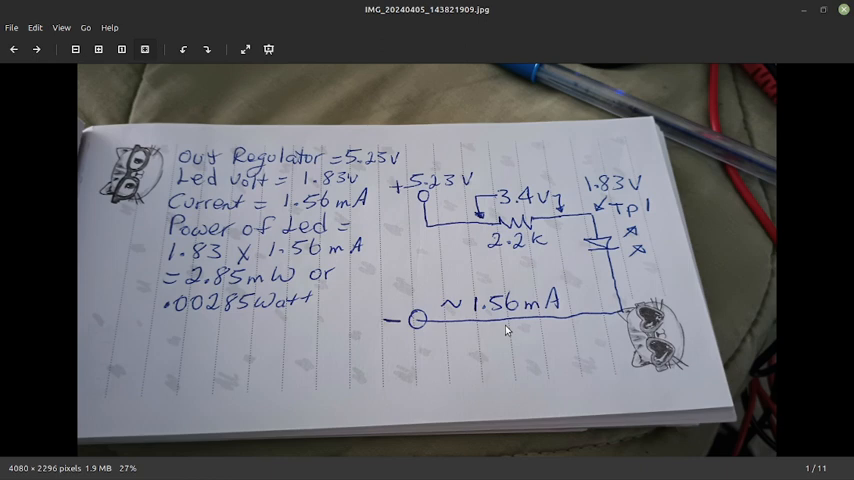
{"action": "mouse_move", "coordinate": [521, 329]}
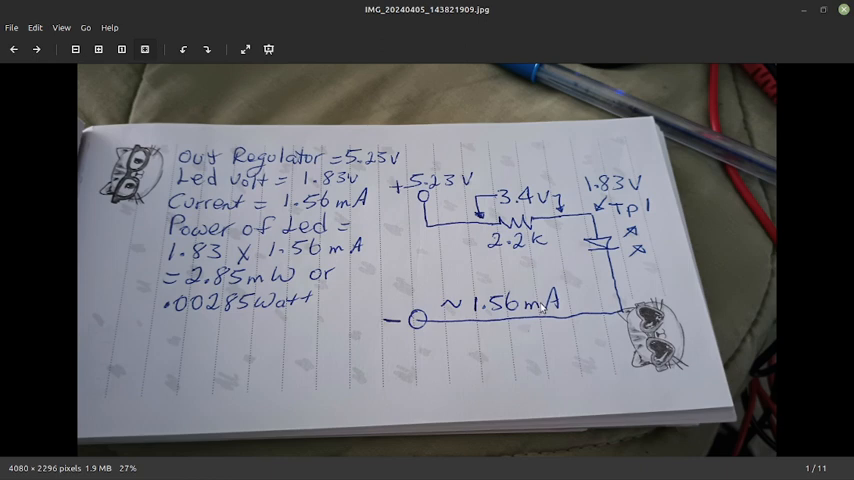
{"action": "mouse_move", "coordinate": [601, 203]}
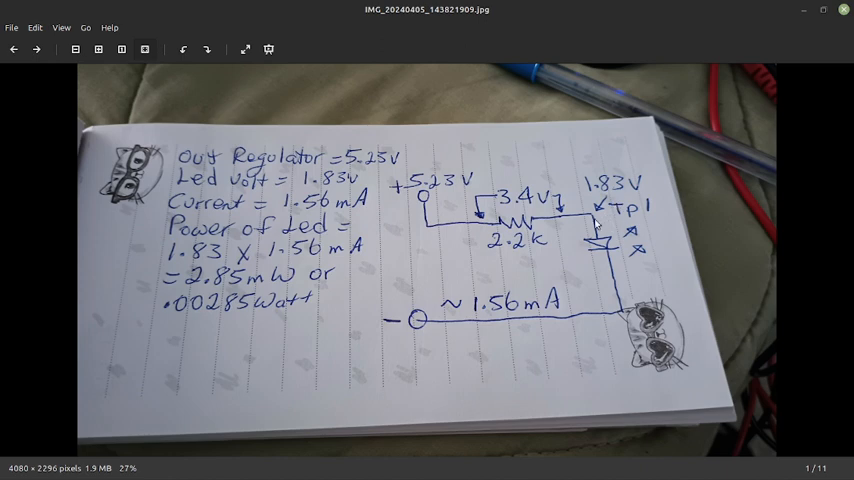
{"action": "mouse_move", "coordinate": [577, 223]}
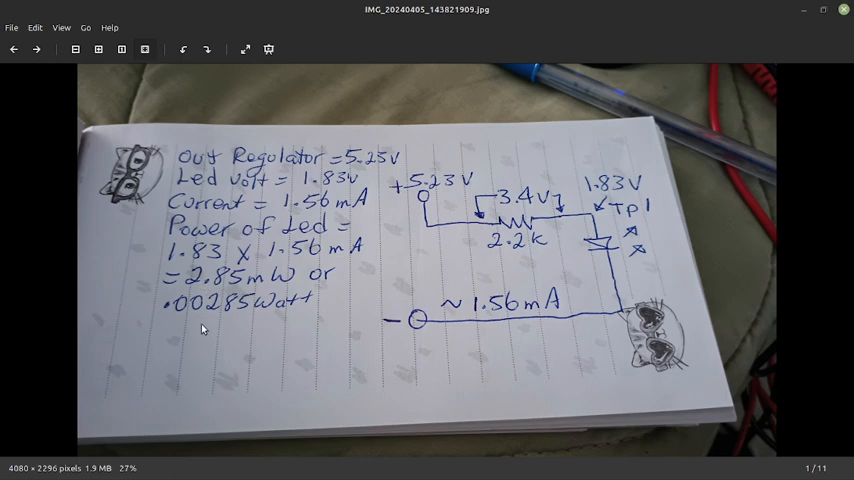
{"action": "mouse_move", "coordinate": [300, 324]}
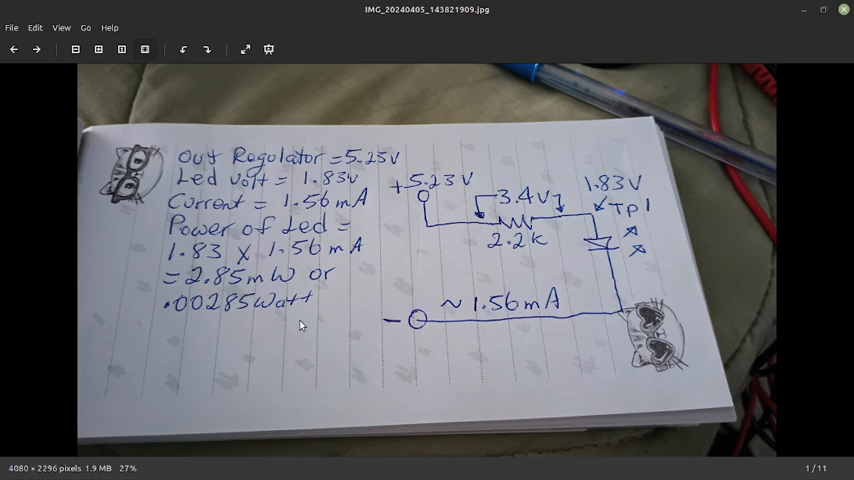
{"action": "mouse_move", "coordinate": [543, 338]}
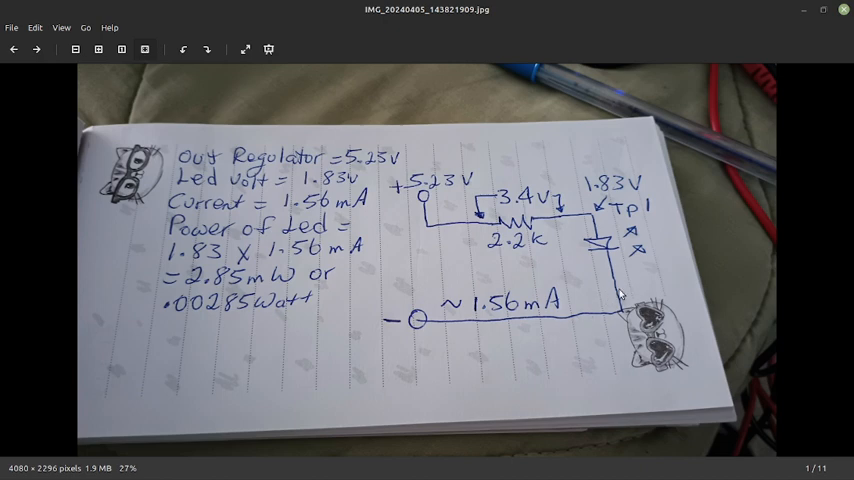
{"action": "mouse_move", "coordinate": [607, 297]}
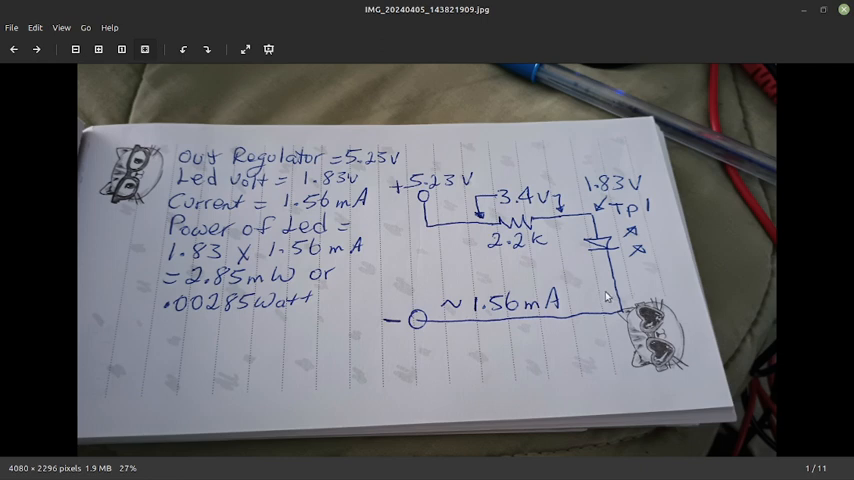
{"action": "mouse_move", "coordinate": [592, 323]}
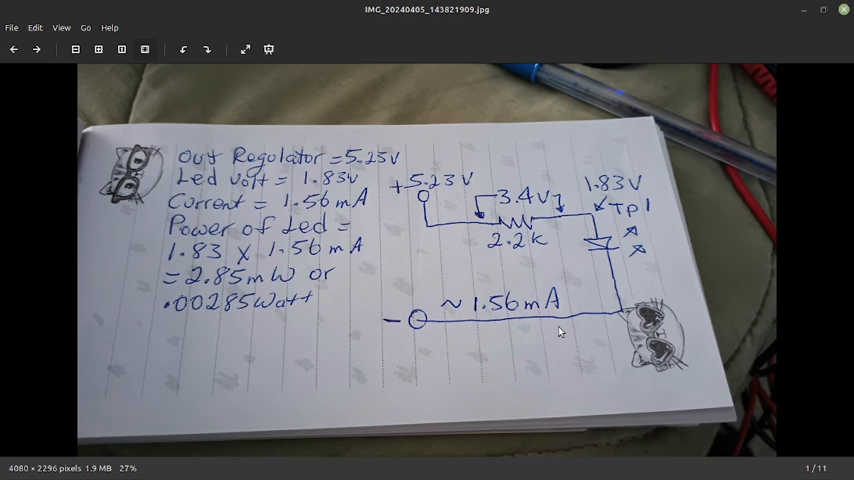
{"action": "mouse_move", "coordinate": [522, 347]}
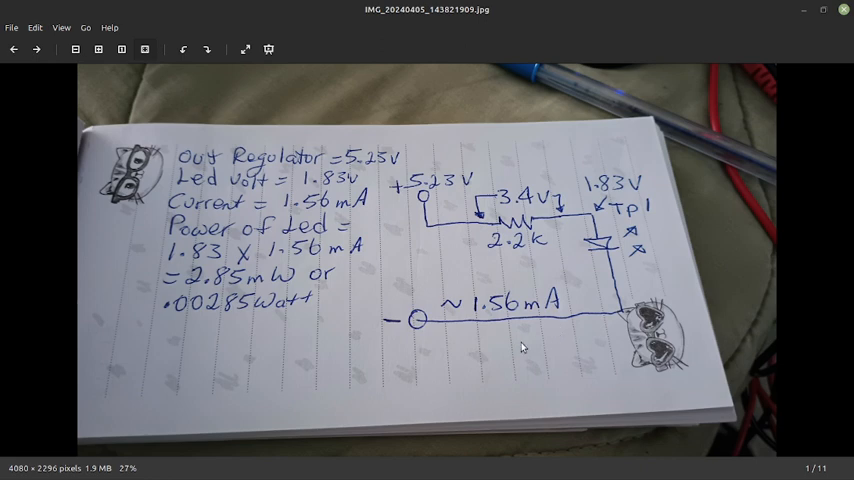
{"action": "mouse_move", "coordinate": [205, 375]}
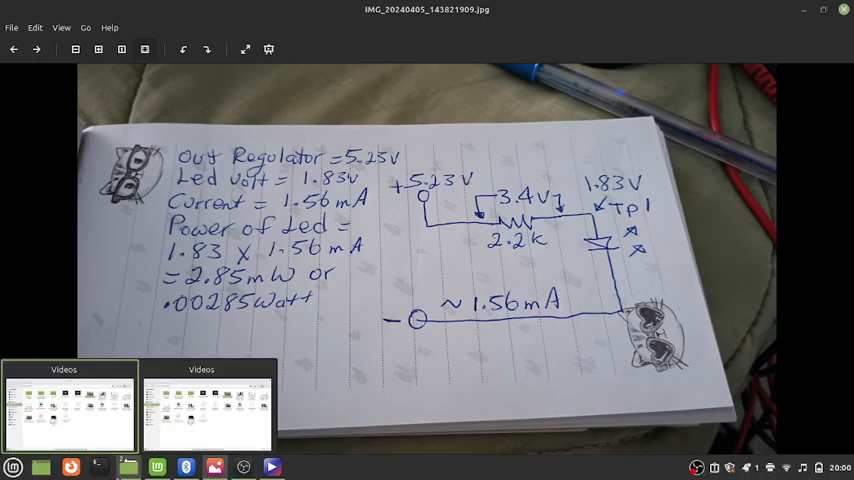
Step: Switch to the Videos window and start playing 100_0102.MOV in Celluloid
{"action": "left_click", "coordinate": [270, 463]}
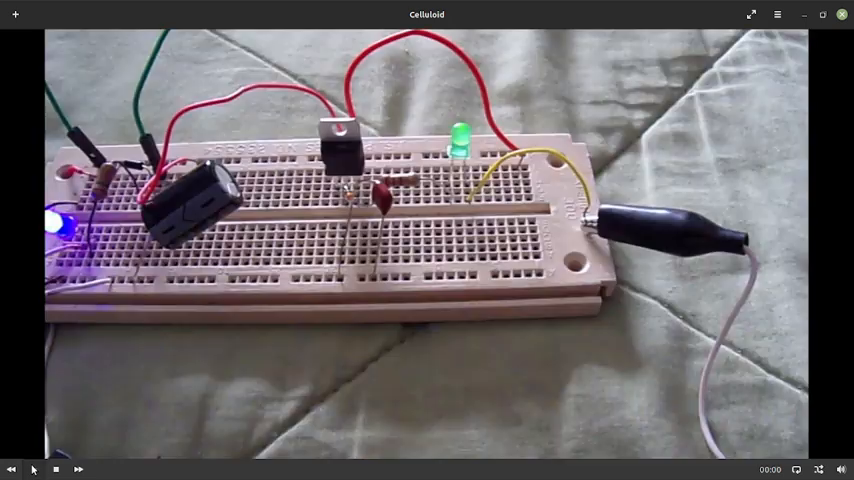
{"action": "left_click", "coordinate": [12, 471]}
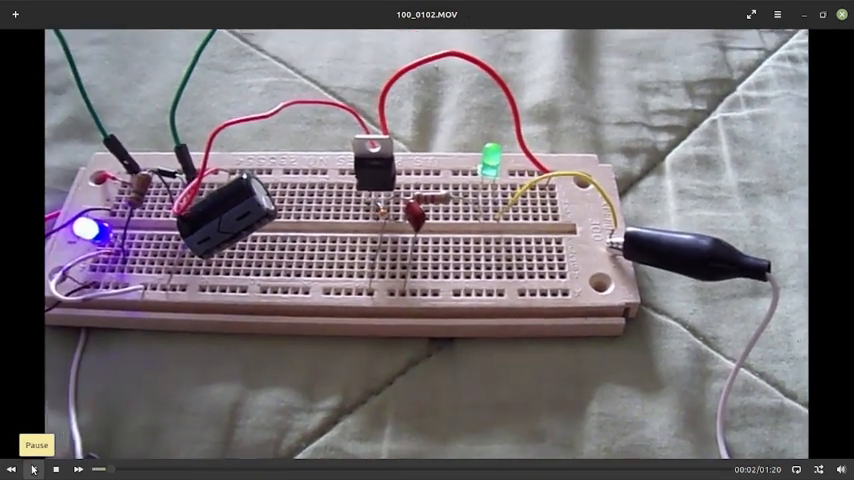
Step: Let 100_0102.MOV run to its end, then replay it from the start
{"action": "left_click", "coordinate": [34, 468]}
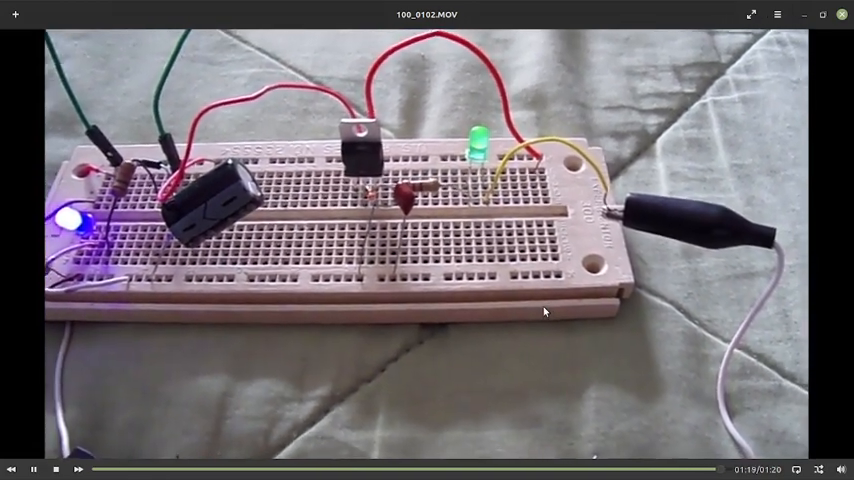
{"action": "left_click", "coordinate": [31, 470]}
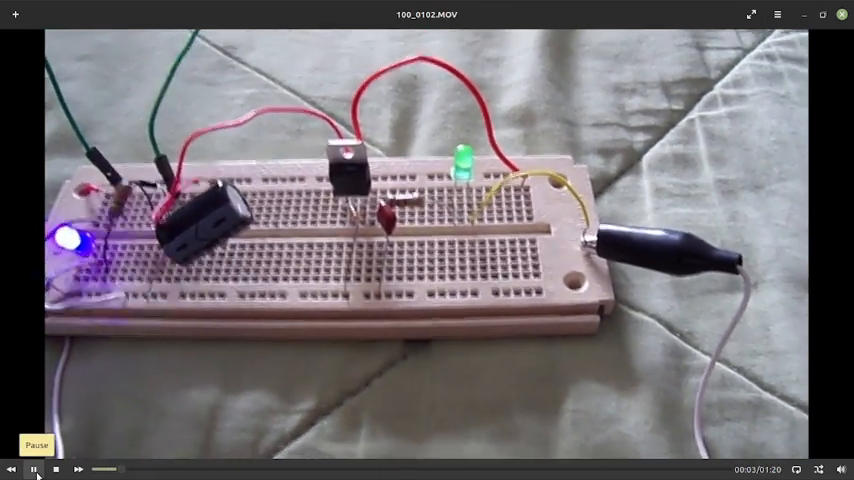